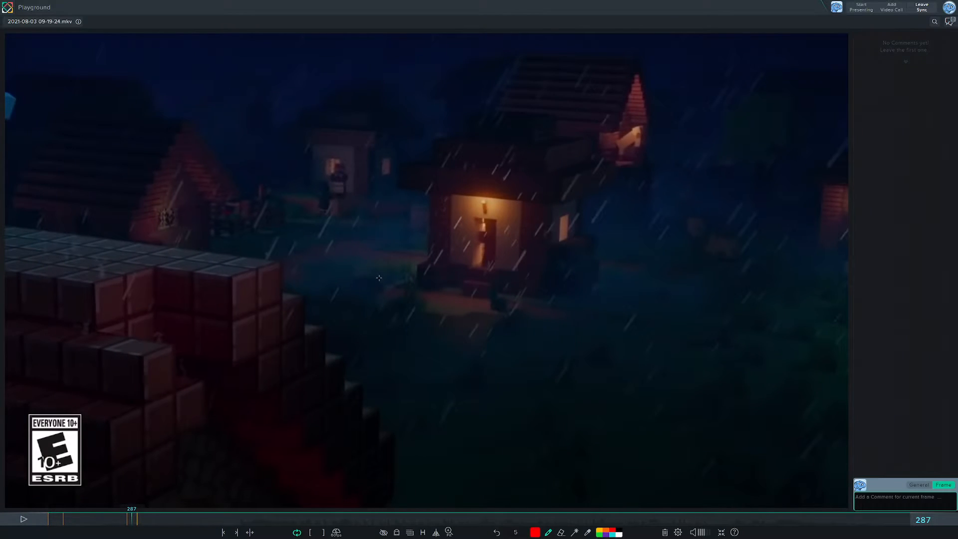
pyautogui.moveTo(64, 215)
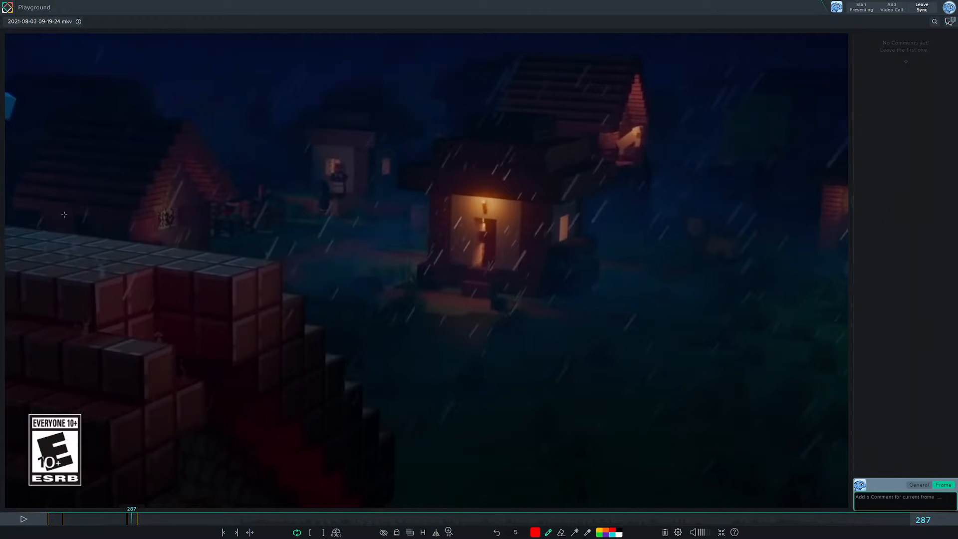
pyautogui.moveTo(518, 274)
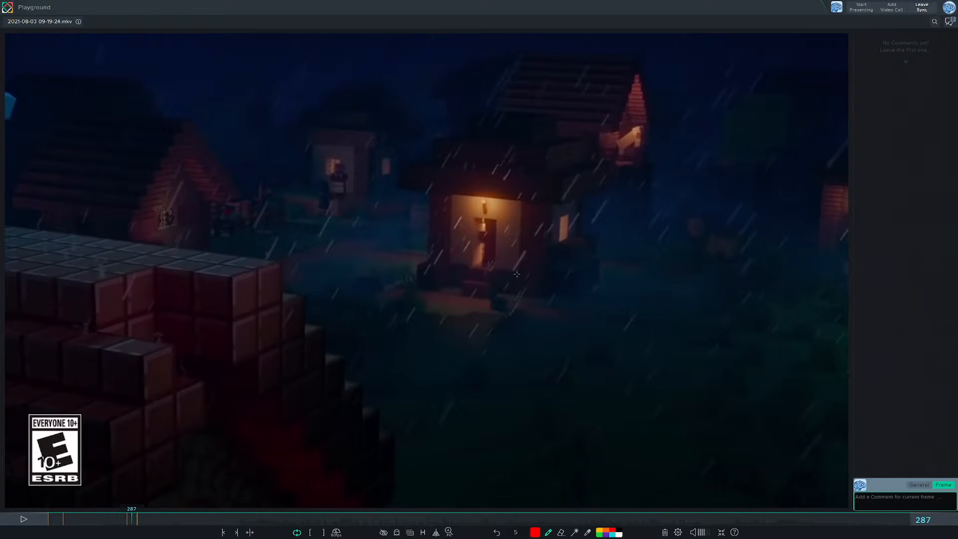
pyautogui.moveTo(490, 282)
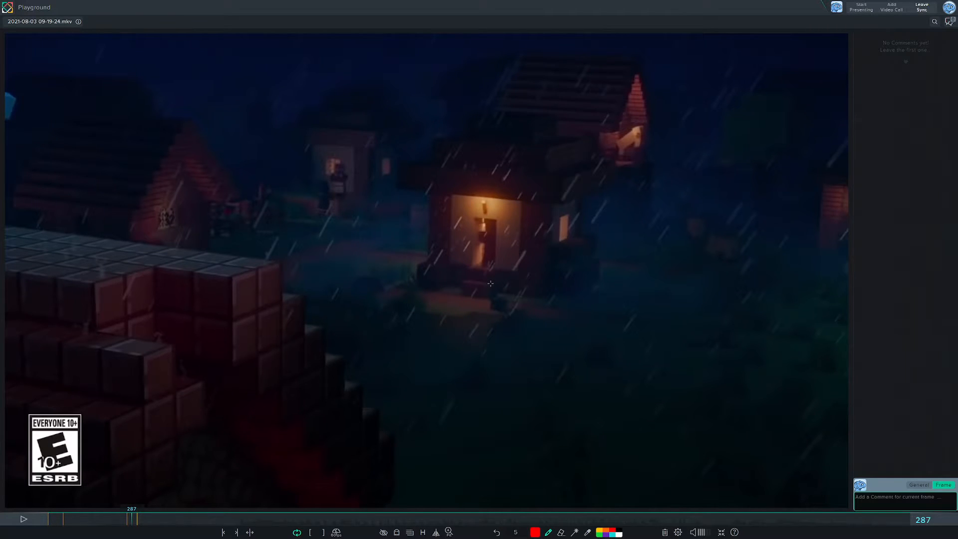
pyautogui.moveTo(126, 278)
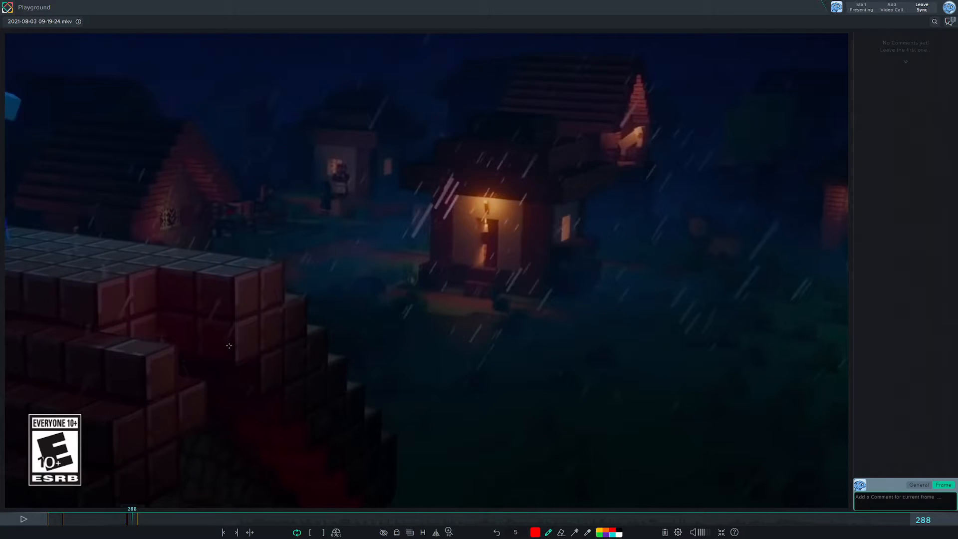
# Step: Step the village clip forward to frame 316 with the character on the brick wall
pyautogui.click(23, 518)
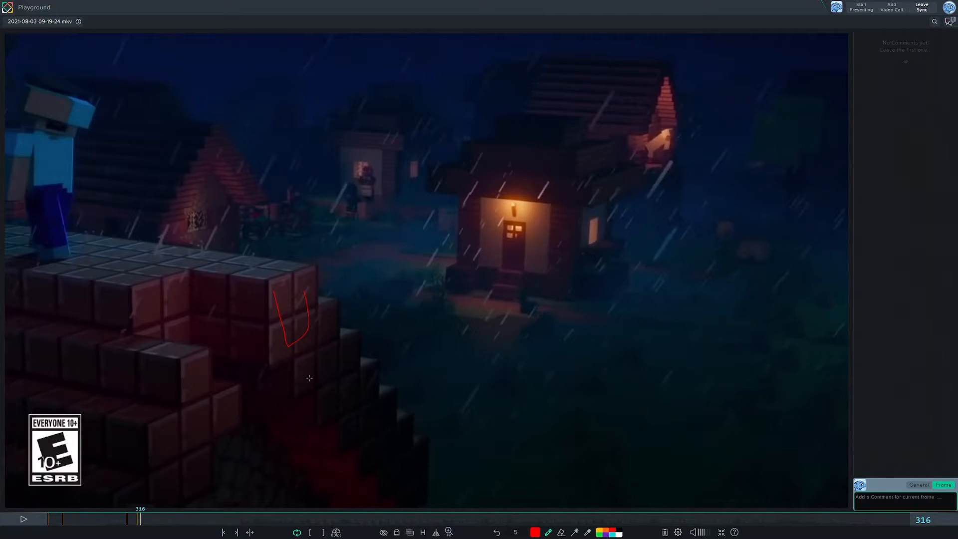
pyautogui.moveTo(277, 351)
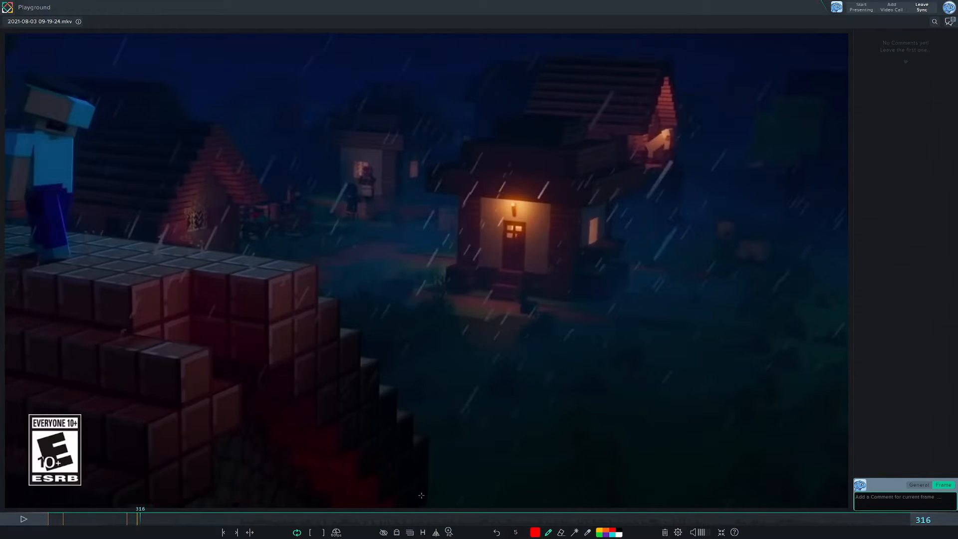
pyautogui.moveTo(354, 391)
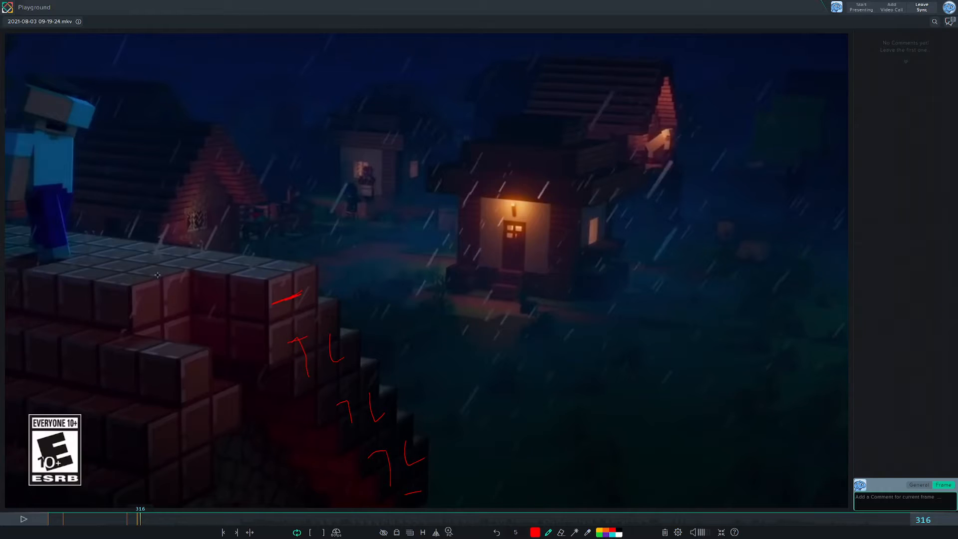
pyautogui.moveTo(215, 321)
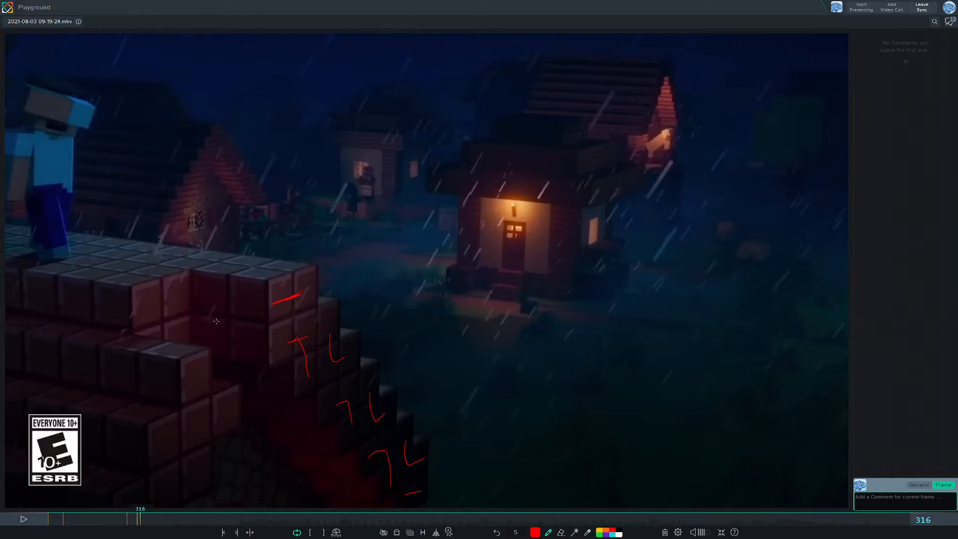
pyautogui.moveTo(282, 332)
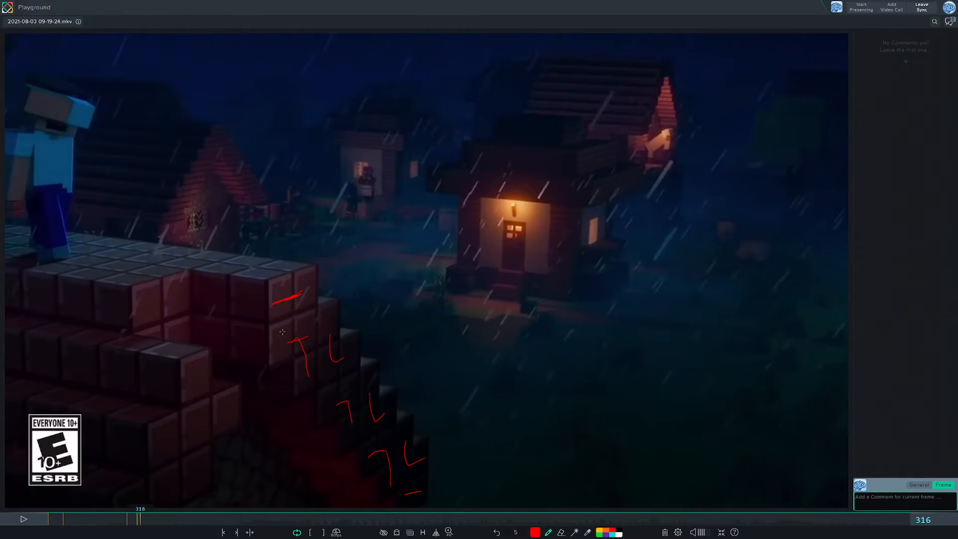
pyautogui.moveTo(292, 339)
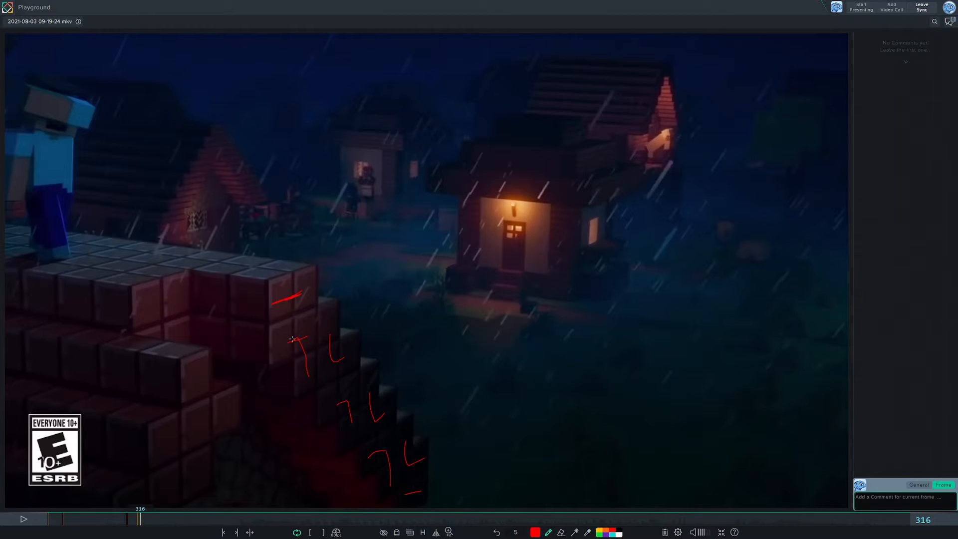
pyautogui.moveTo(197, 374)
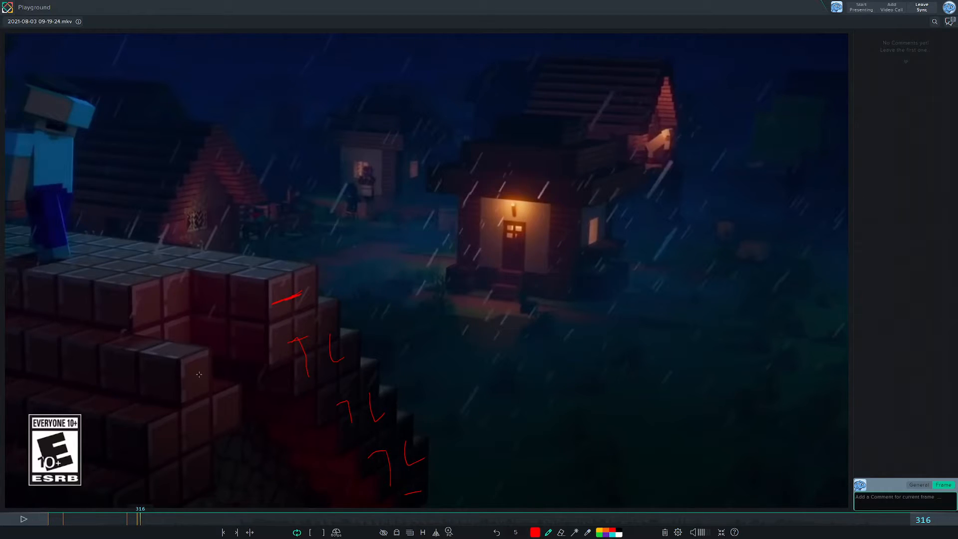
pyautogui.moveTo(185, 426)
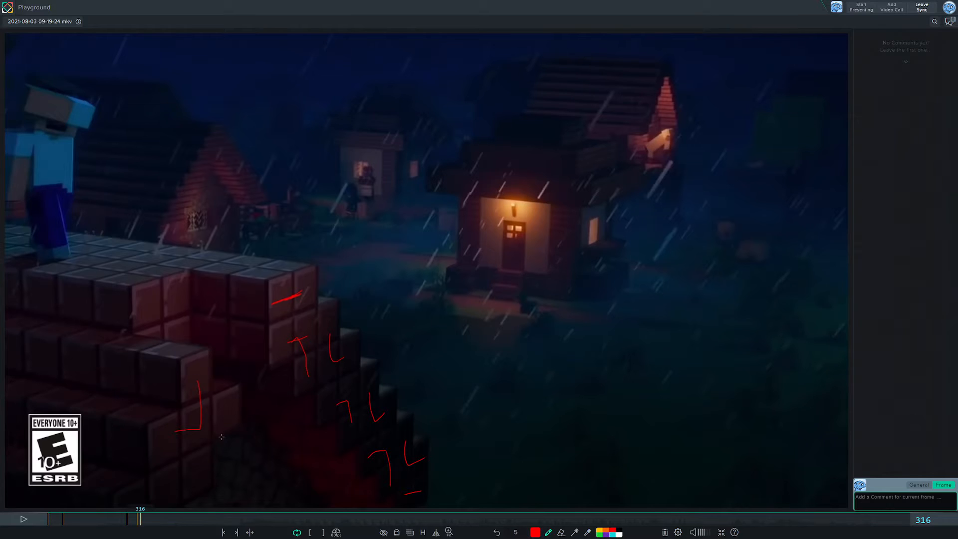
pyautogui.moveTo(243, 421)
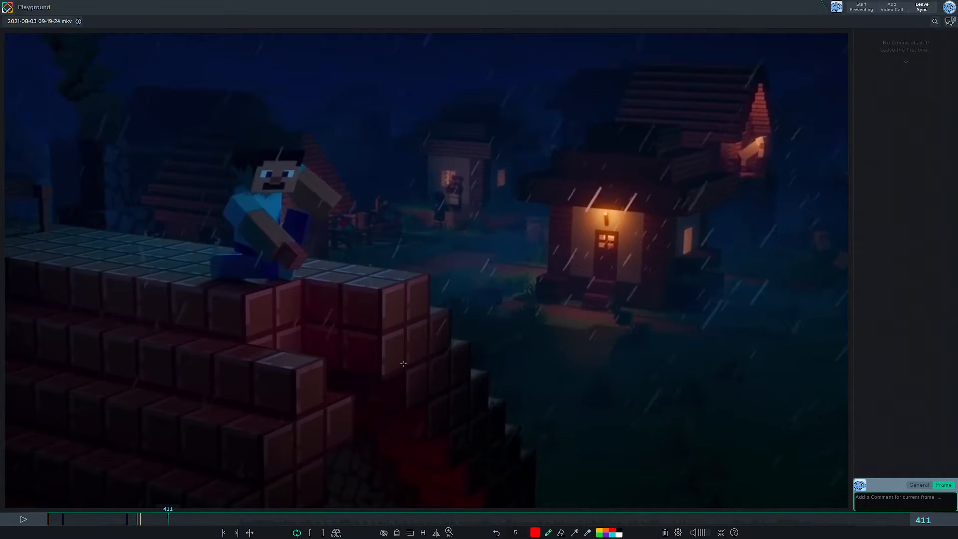
pyautogui.moveTo(371, 279)
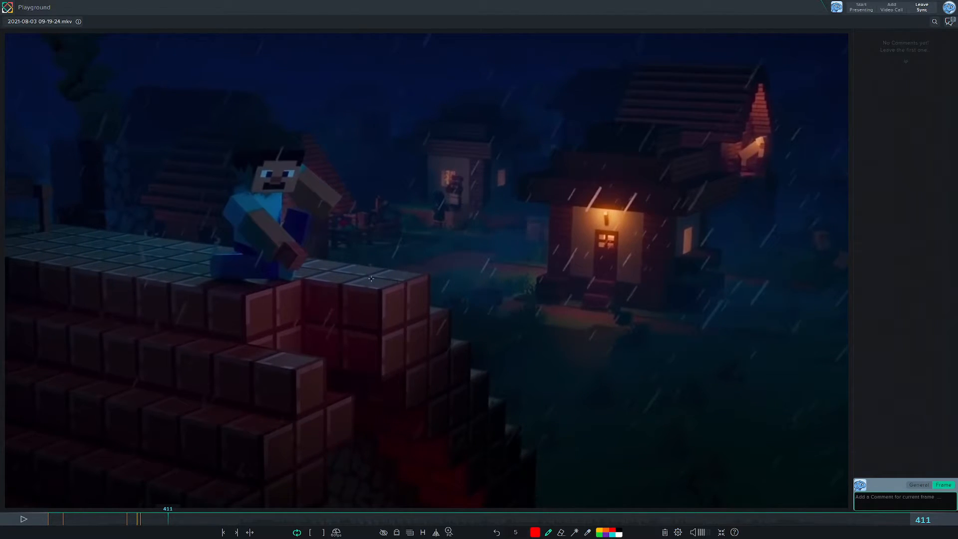
pyautogui.moveTo(608, 200)
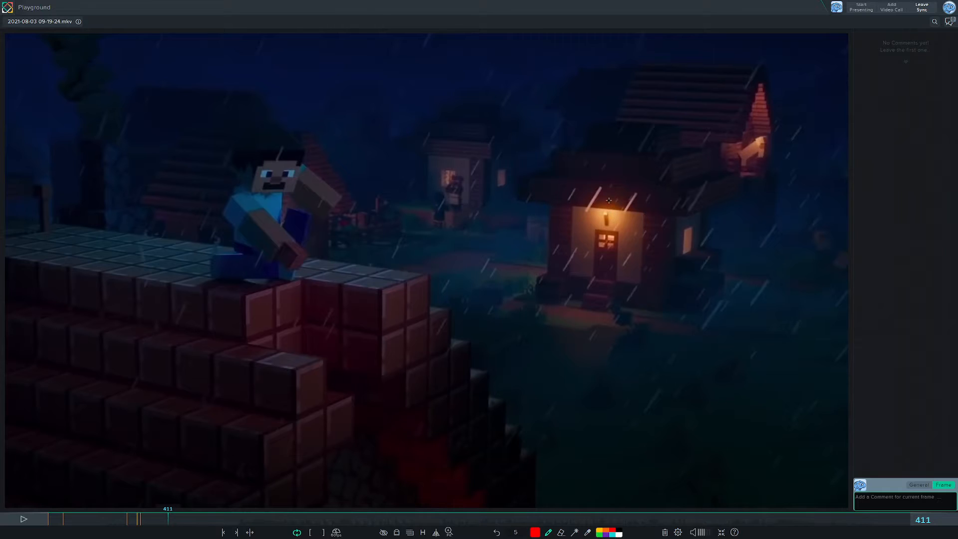
pyautogui.moveTo(660, 242)
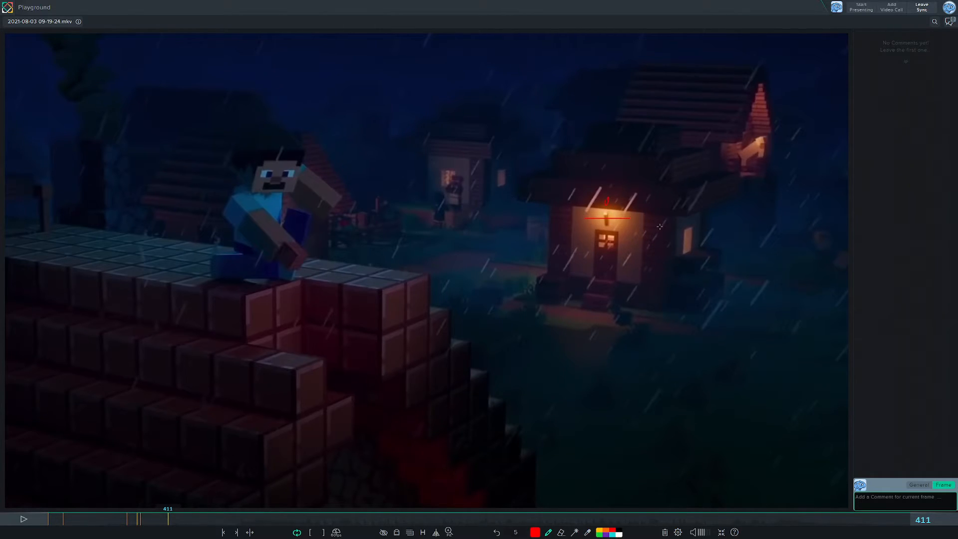
pyautogui.moveTo(683, 227)
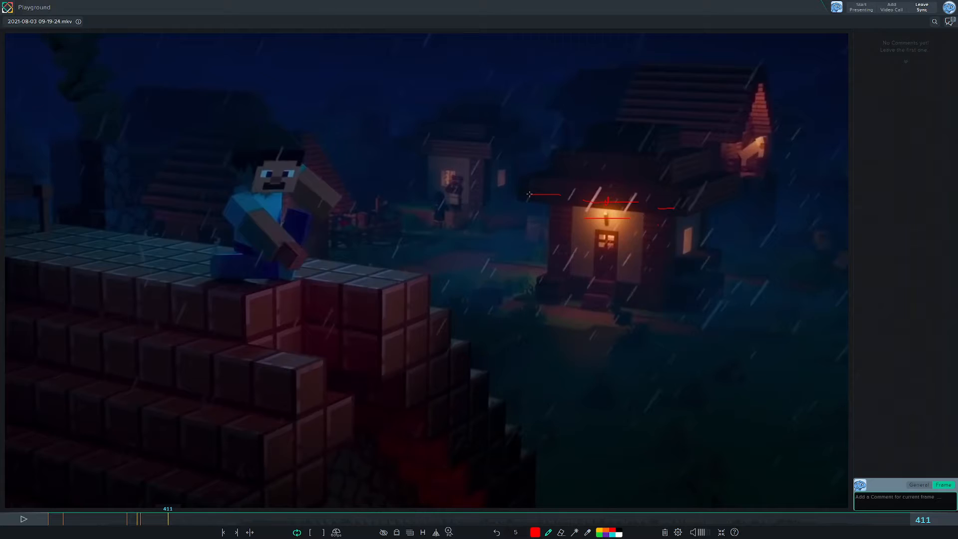
pyautogui.moveTo(654, 205)
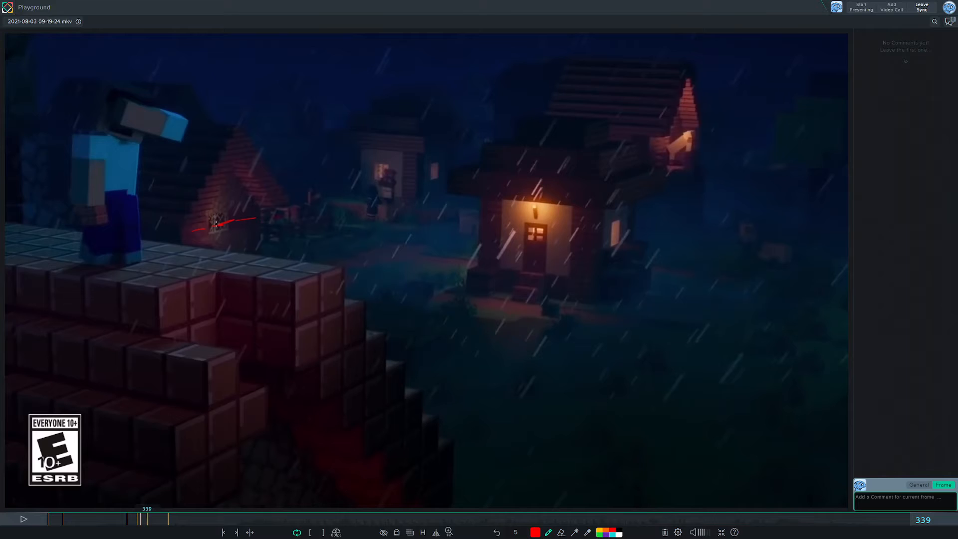
pyautogui.moveTo(239, 133)
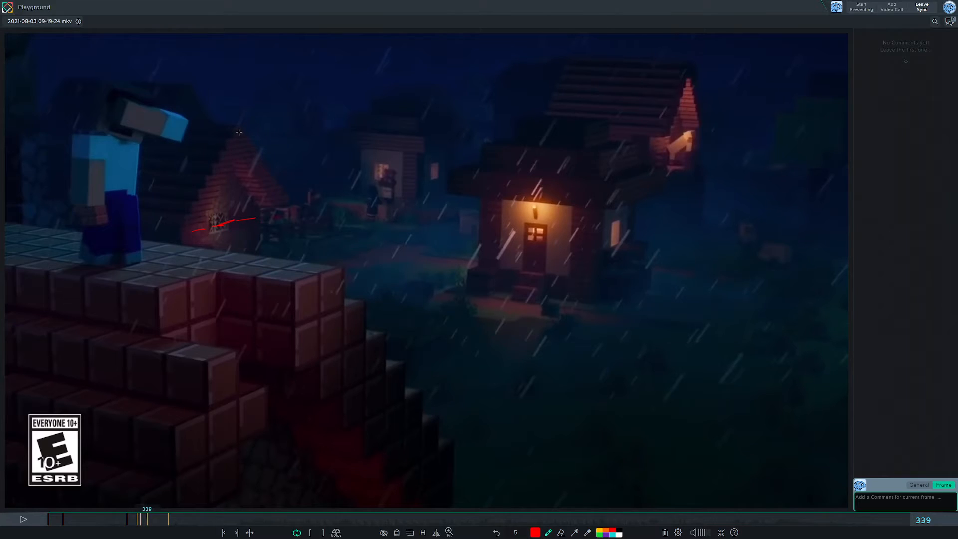
pyautogui.moveTo(233, 143)
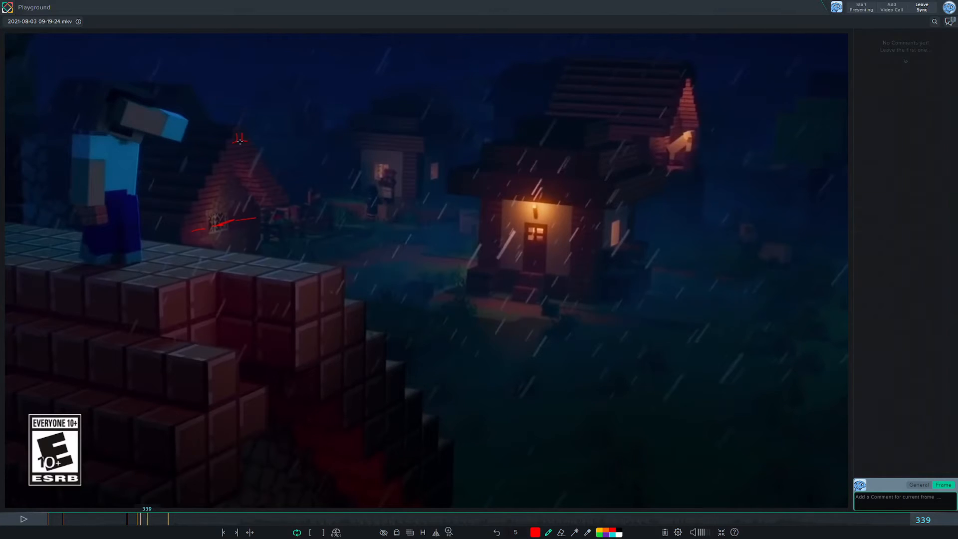
pyautogui.moveTo(253, 355)
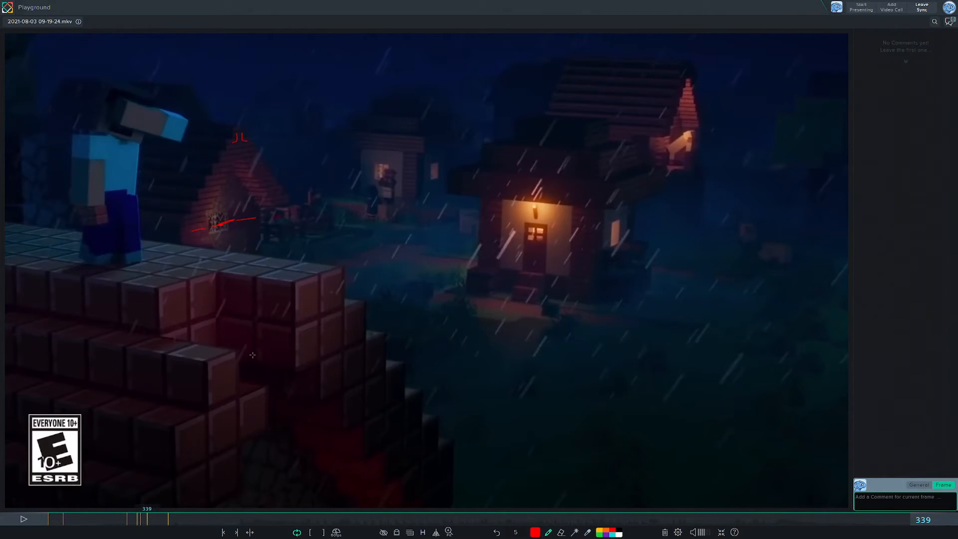
pyautogui.moveTo(307, 297)
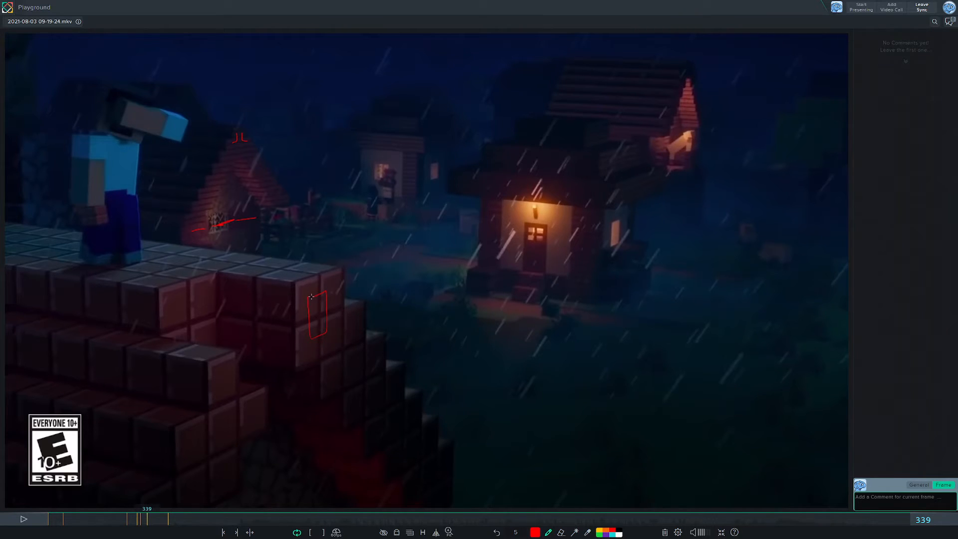
# Step: Outline the dark house's roof peak and the ledge block column in red at frame 339
pyautogui.click(23, 518)
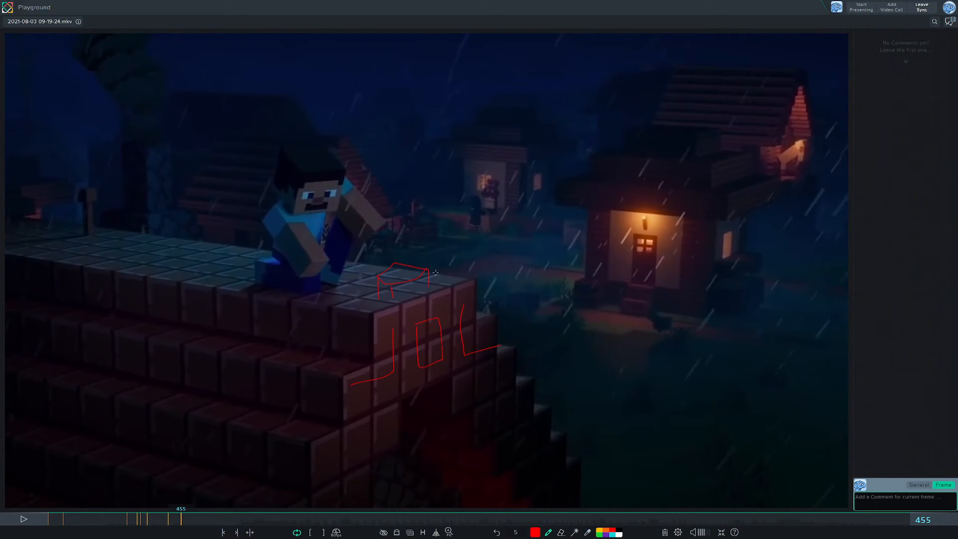
pyautogui.moveTo(204, 289)
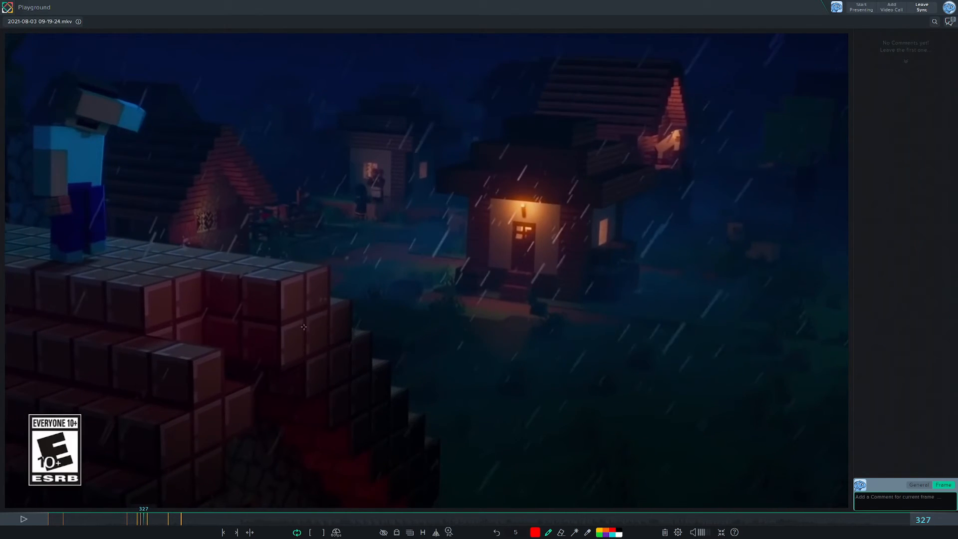
pyautogui.moveTo(407, 476)
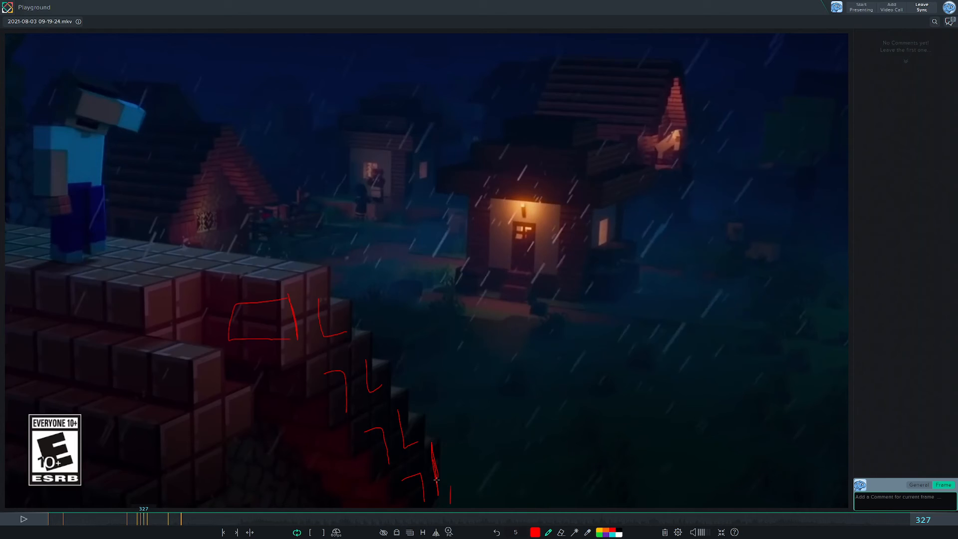
pyautogui.moveTo(249, 311)
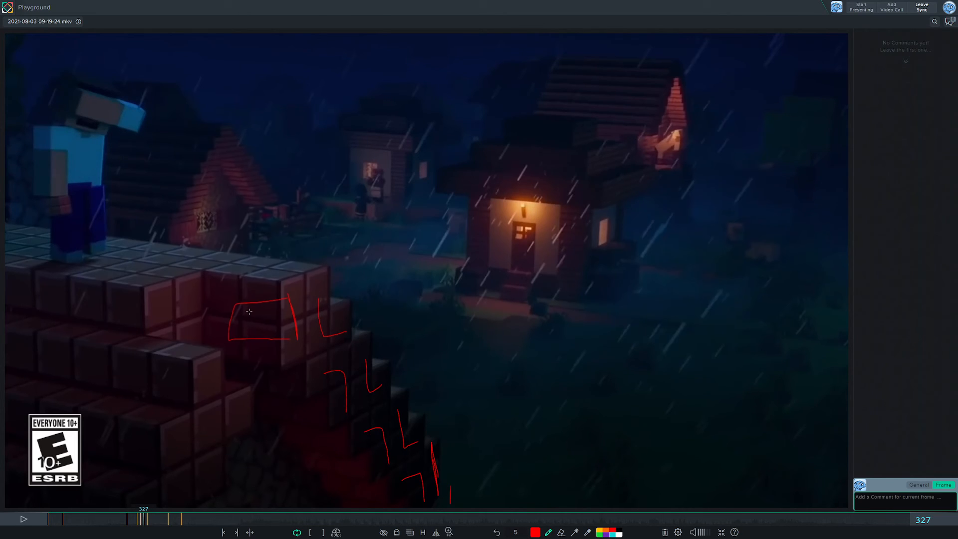
pyautogui.moveTo(277, 311)
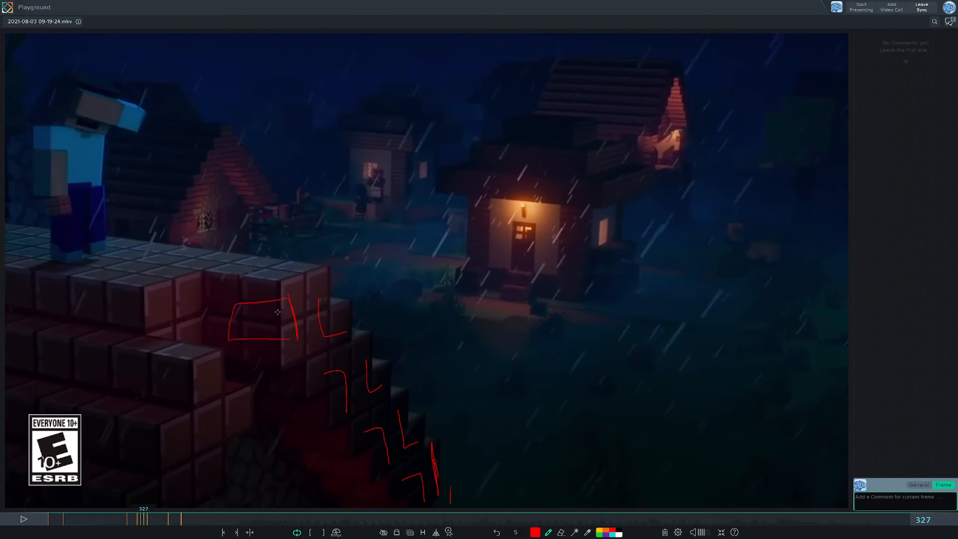
pyautogui.moveTo(596, 422)
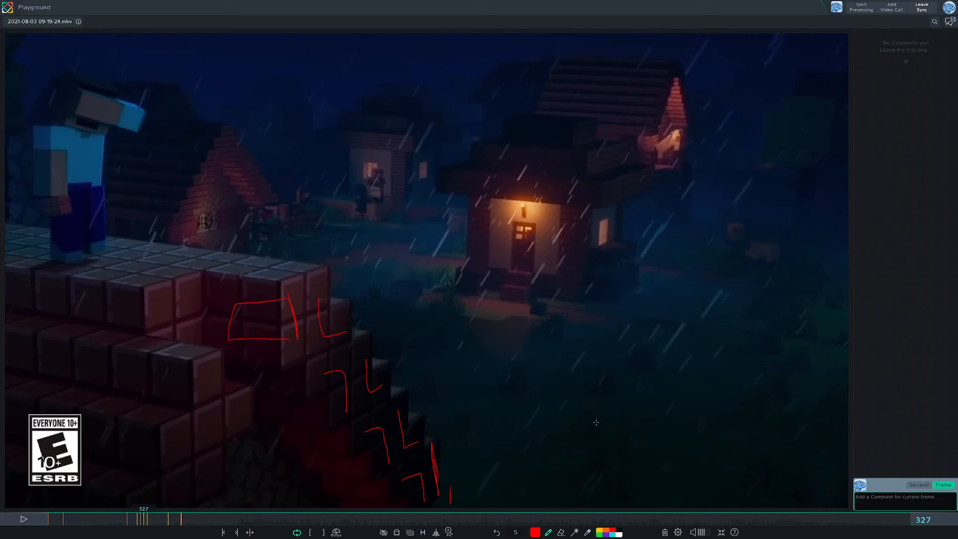
pyautogui.moveTo(246, 290)
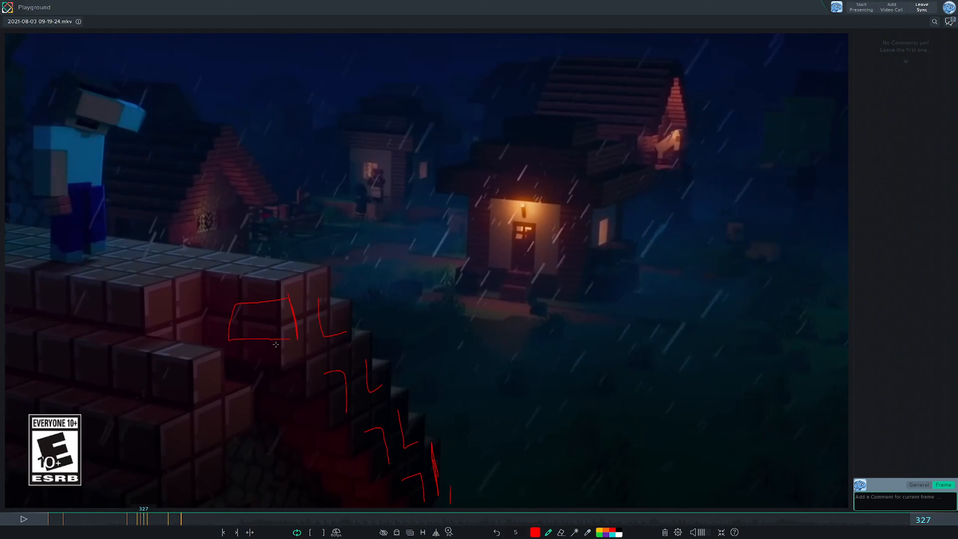
pyautogui.moveTo(434, 305)
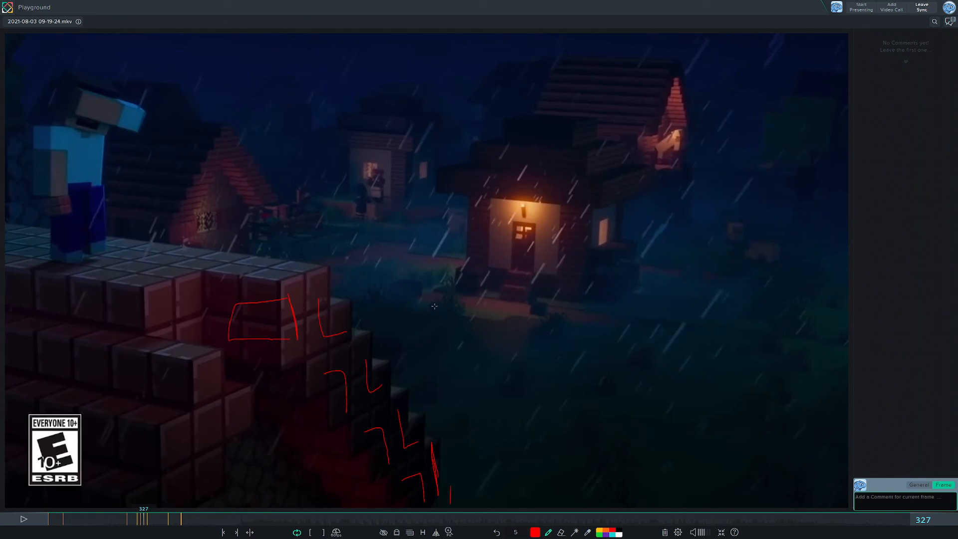
pyautogui.moveTo(366, 514)
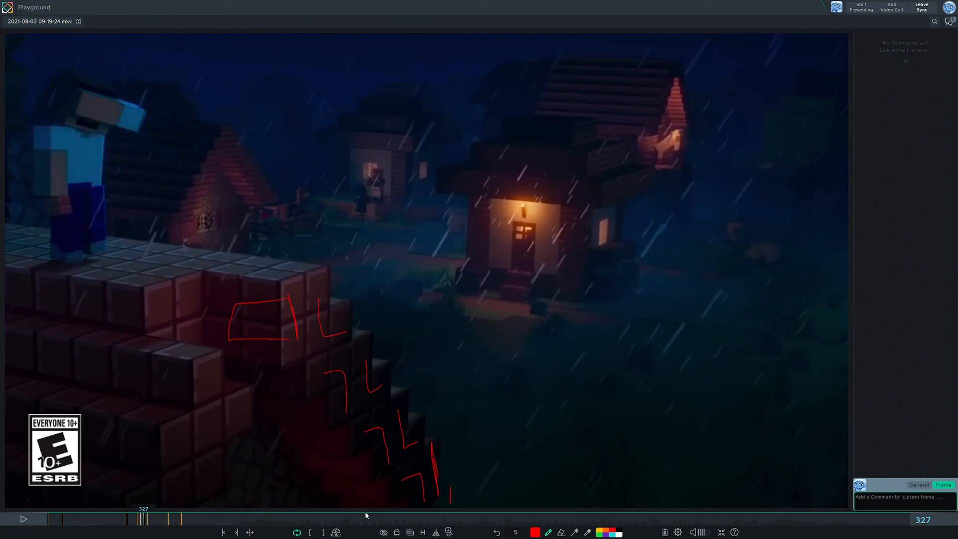
pyautogui.moveTo(181, 417)
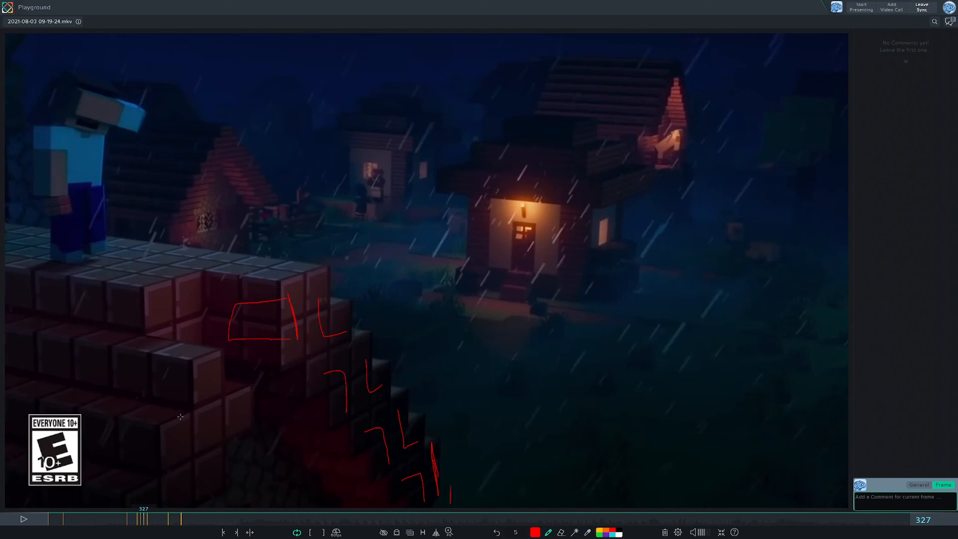
pyautogui.moveTo(370, 482)
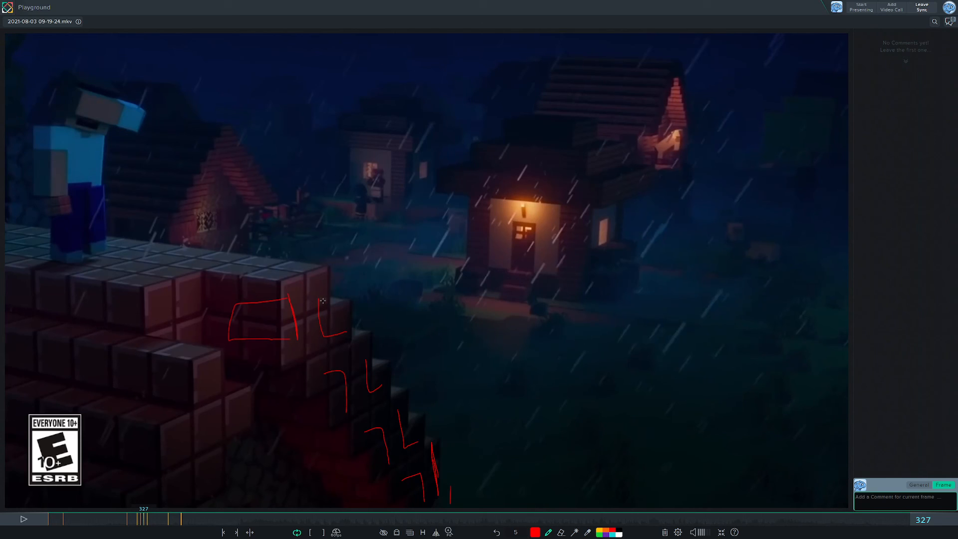
pyautogui.moveTo(488, 374)
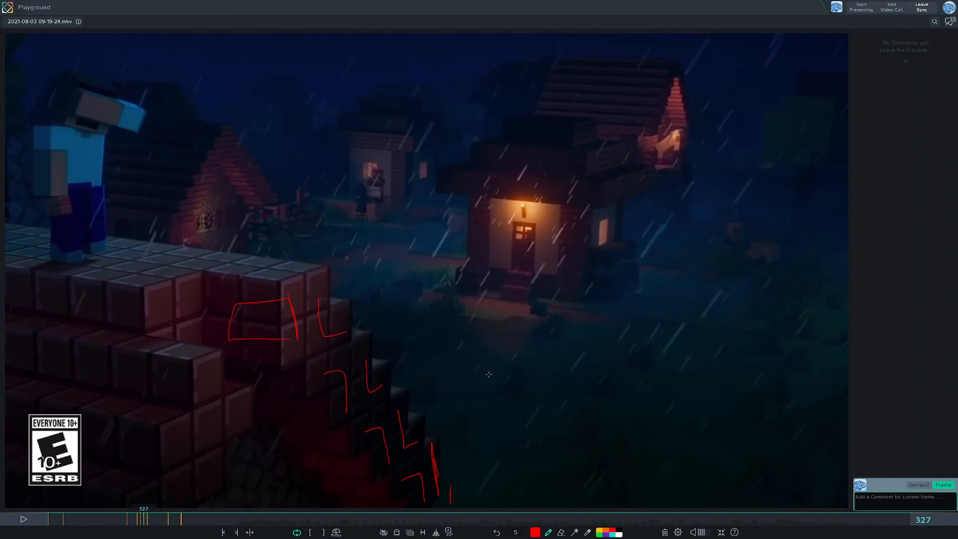